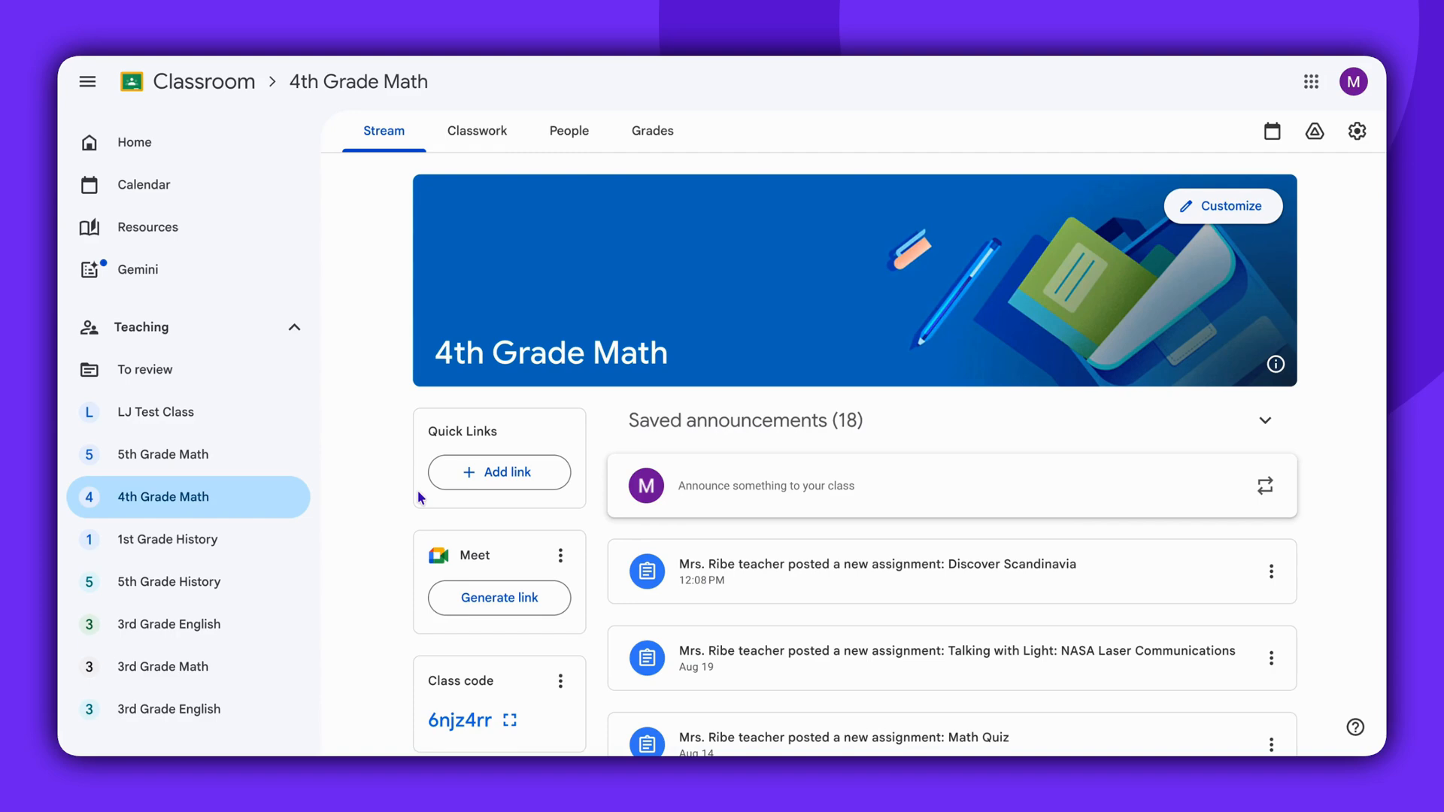
{"action": "mouse_move", "coordinate": [426, 521]}
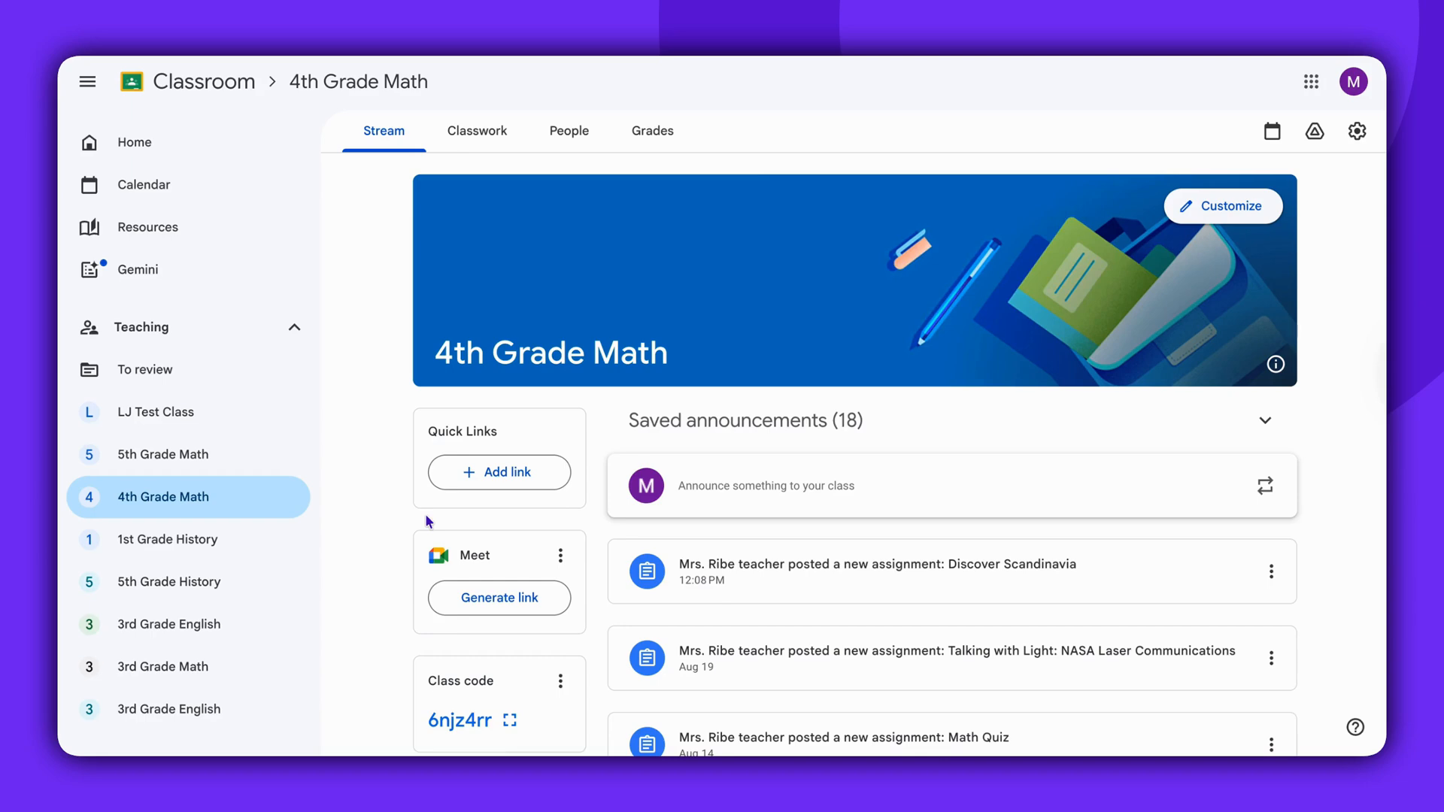
- Open the 4th Grade Math gradebook and view Discover Scandinavia student work
{"action": "left_click", "coordinate": [652, 130]}
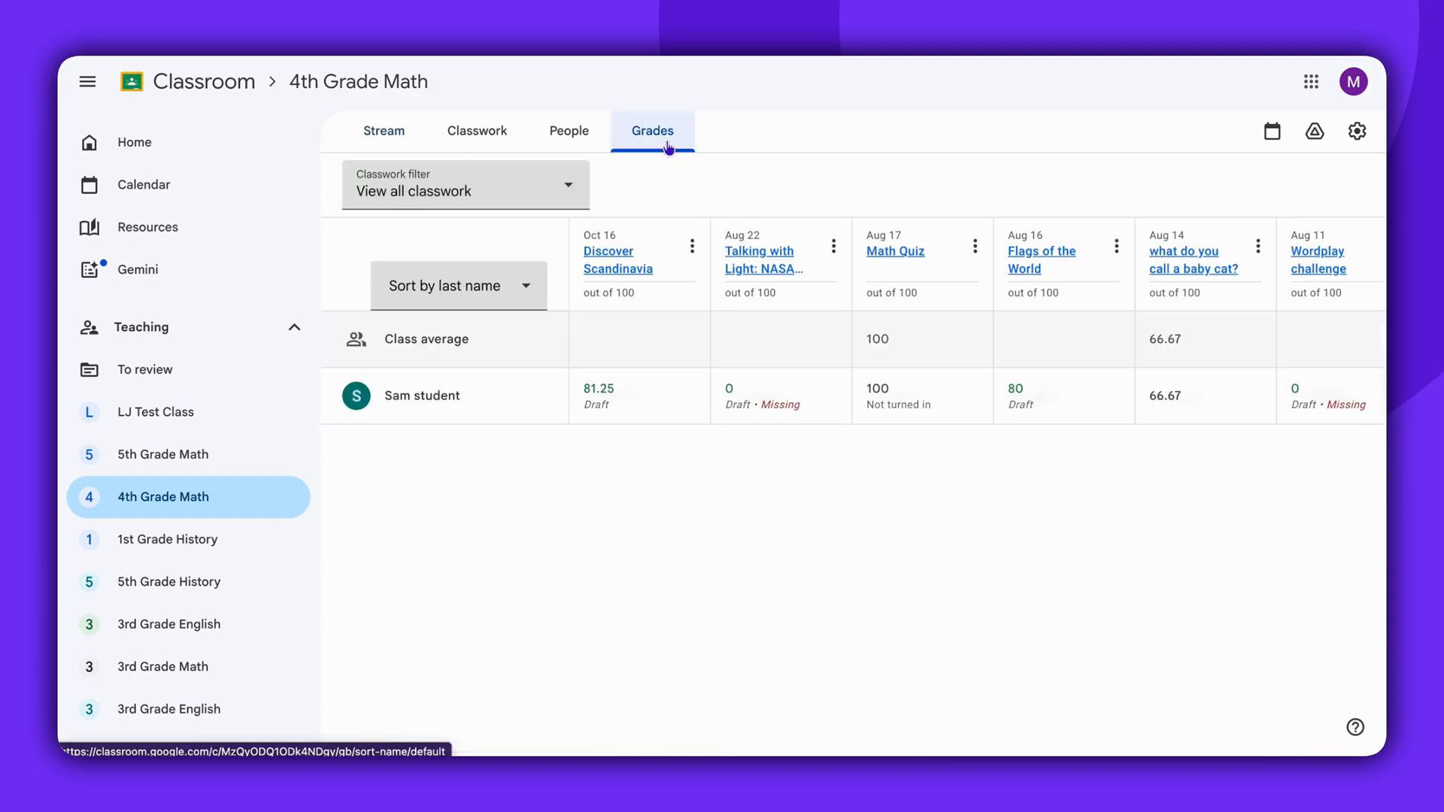
{"action": "left_click", "coordinate": [618, 260]}
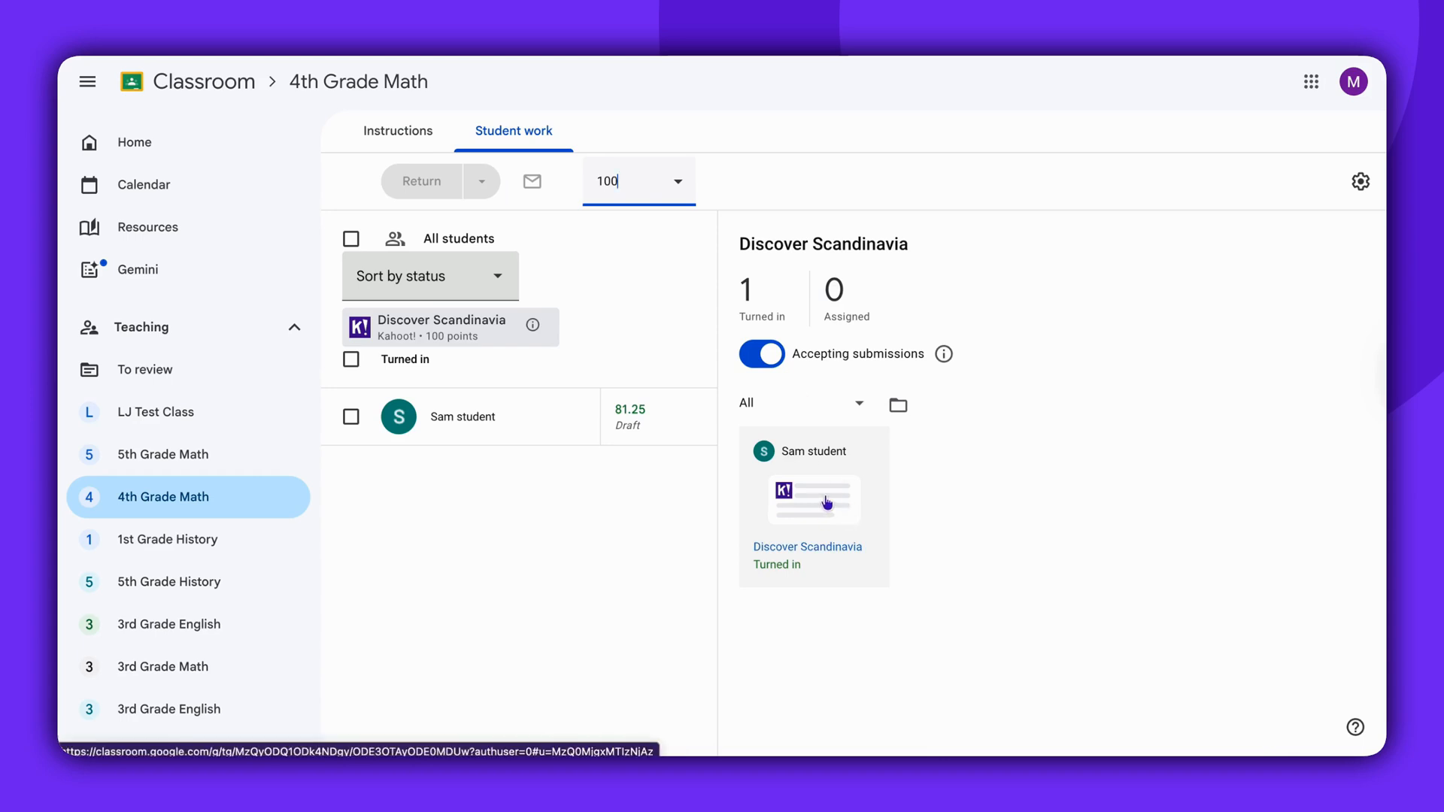
- Open Sam student's Kahoot submission showing 81% correct and an 81.25/100 draft grade
{"action": "left_click", "coordinate": [811, 500]}
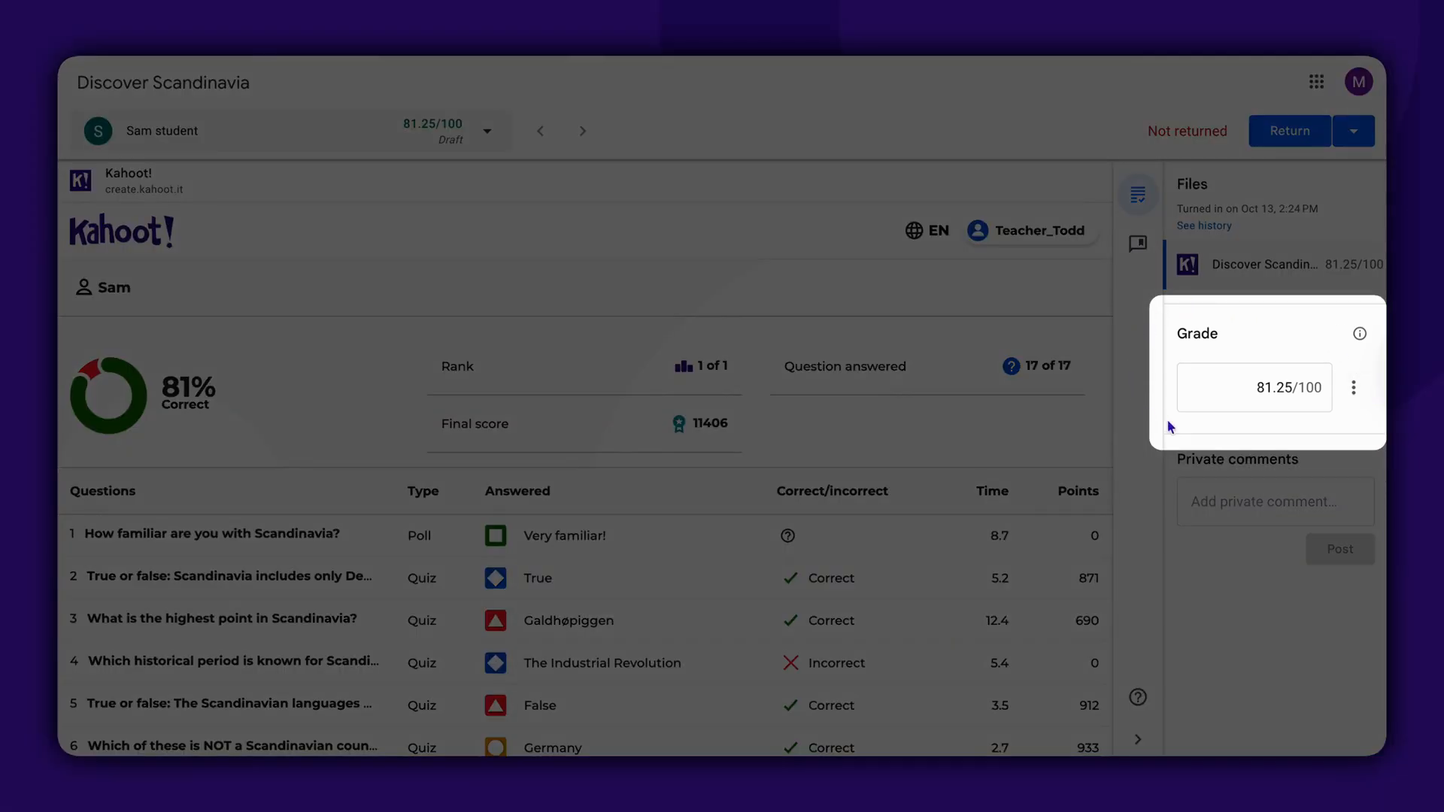
{"action": "mouse_move", "coordinate": [1314, 337]}
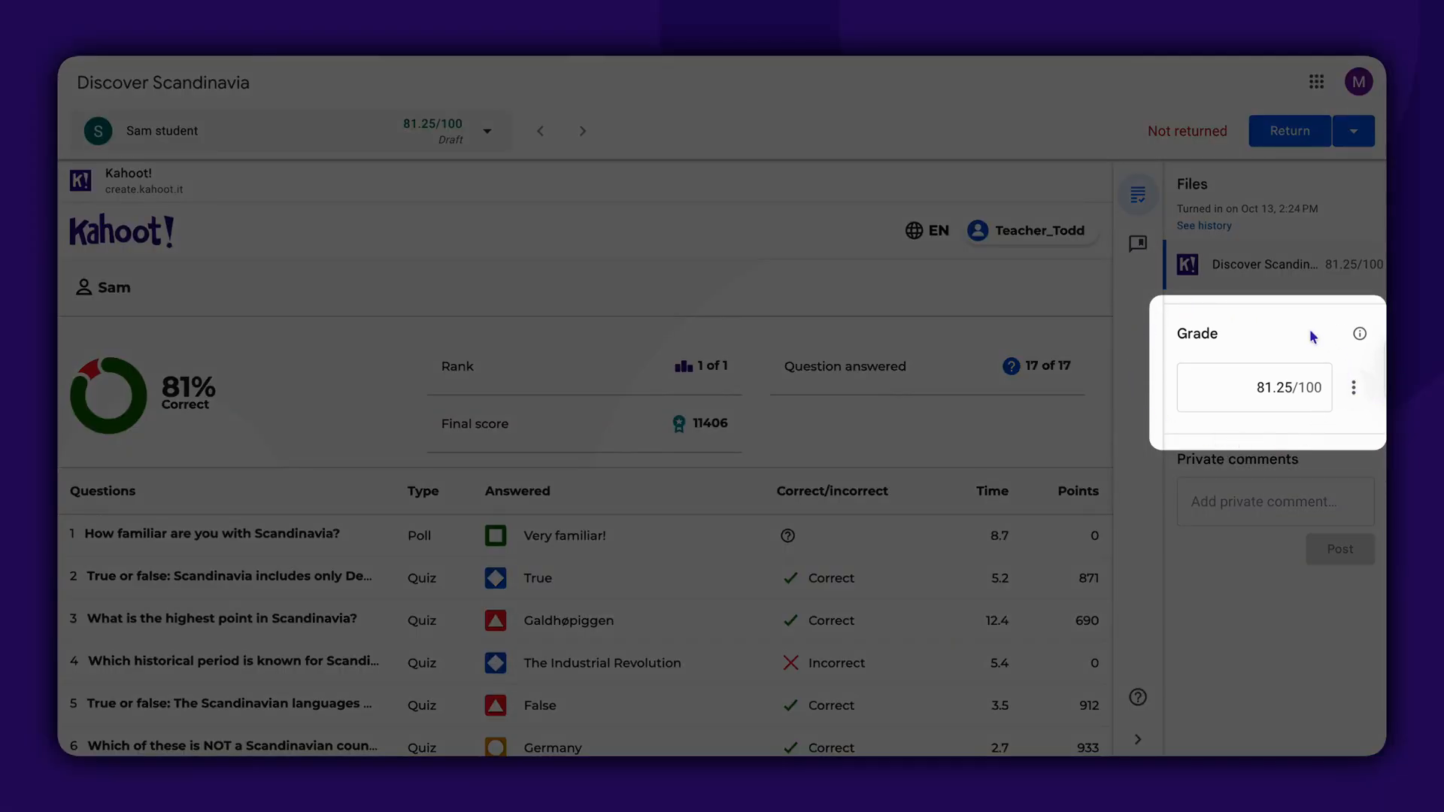